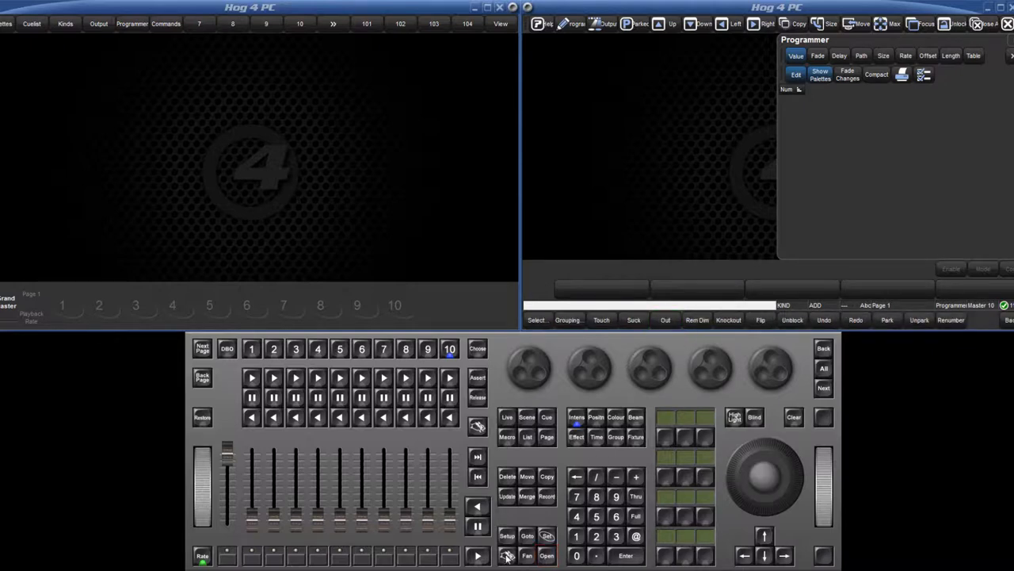
Open the Media Picker for SolaSpot Pro CMY 101 with Pig + Open.
click(509, 554)
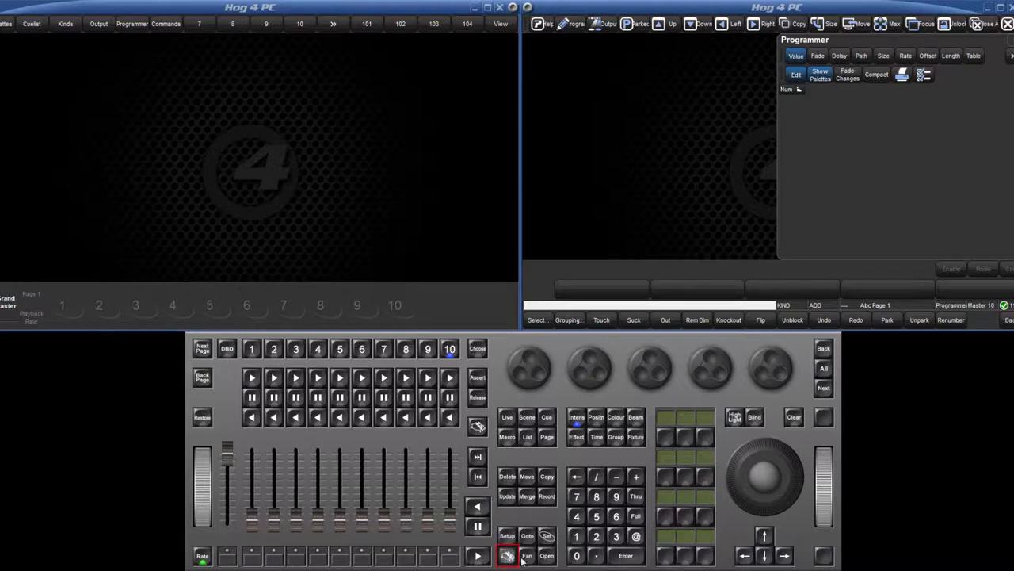
click(509, 555)
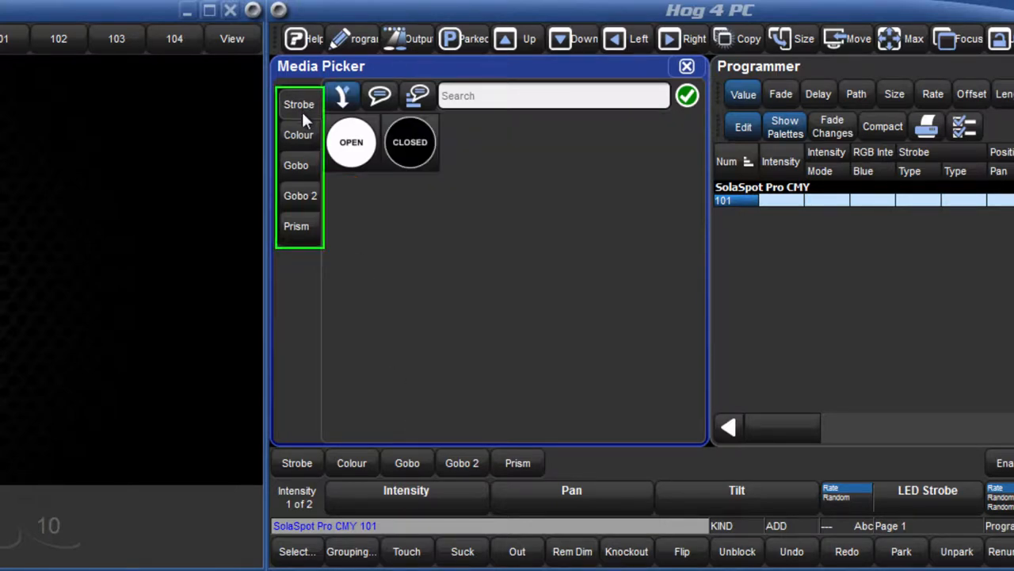
Preview fixture 101's Gobo and Gobo 2 wheels in the Media Picker.
click(297, 164)
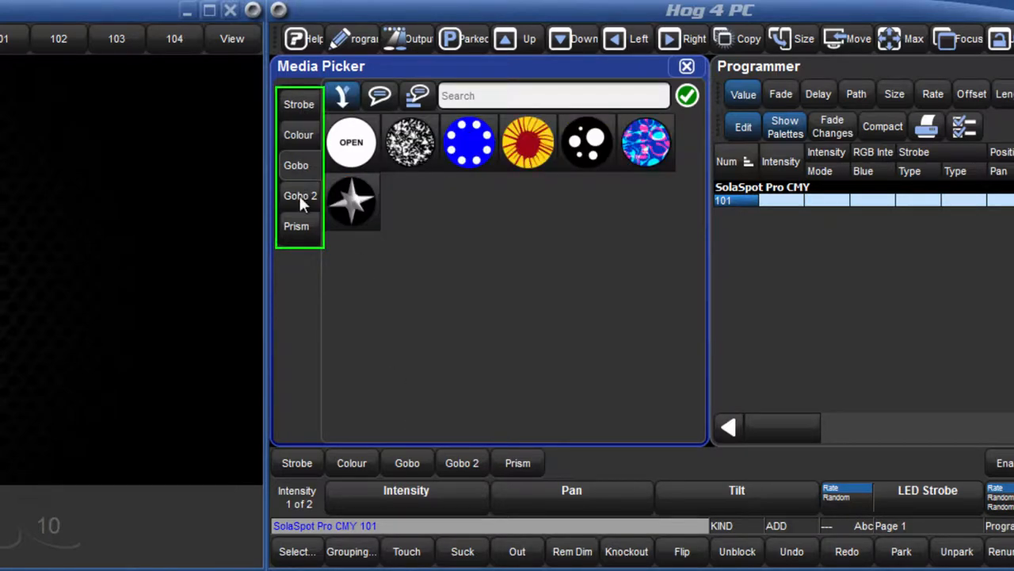
click(298, 226)
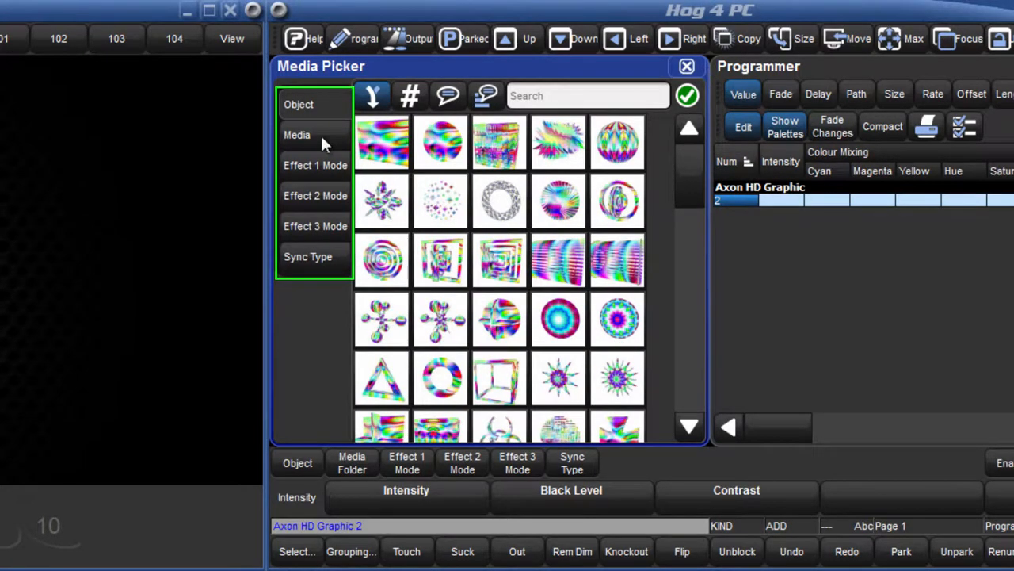
Show Axon HD Graphic media clips with numbers and names, re-sort them, and search 'fire'.
click(297, 134)
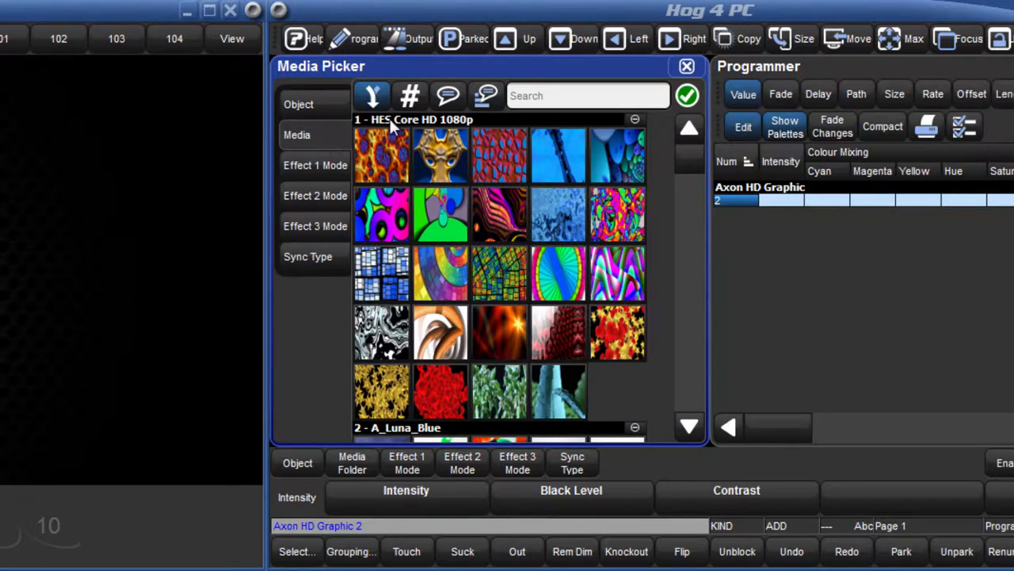
click(409, 95)
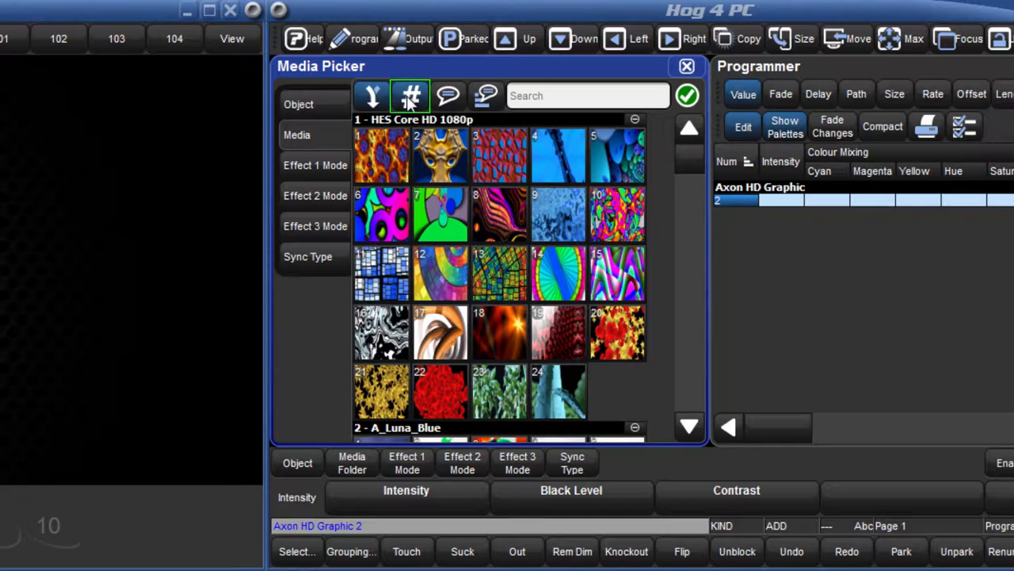
click(448, 96)
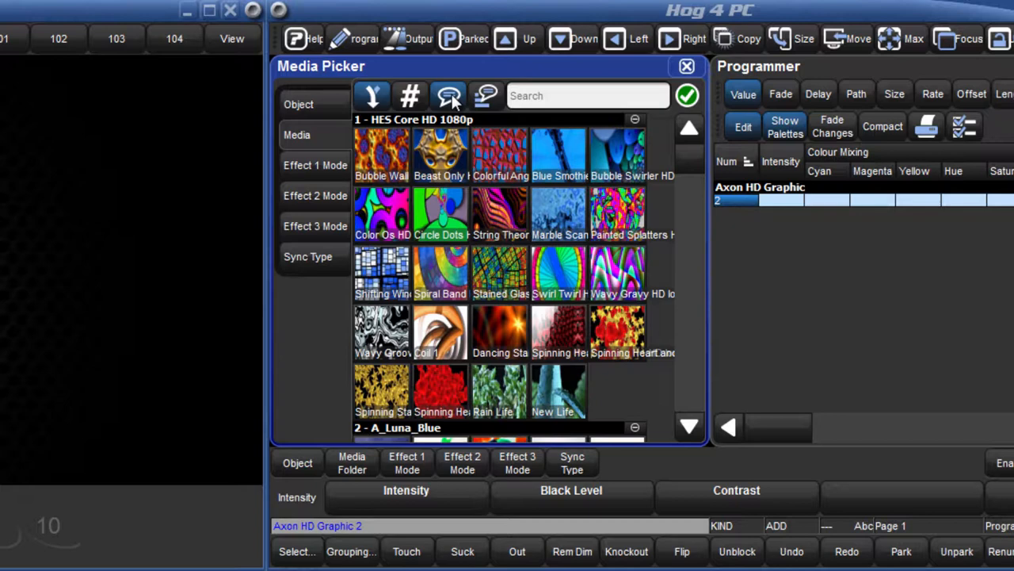
click(483, 95)
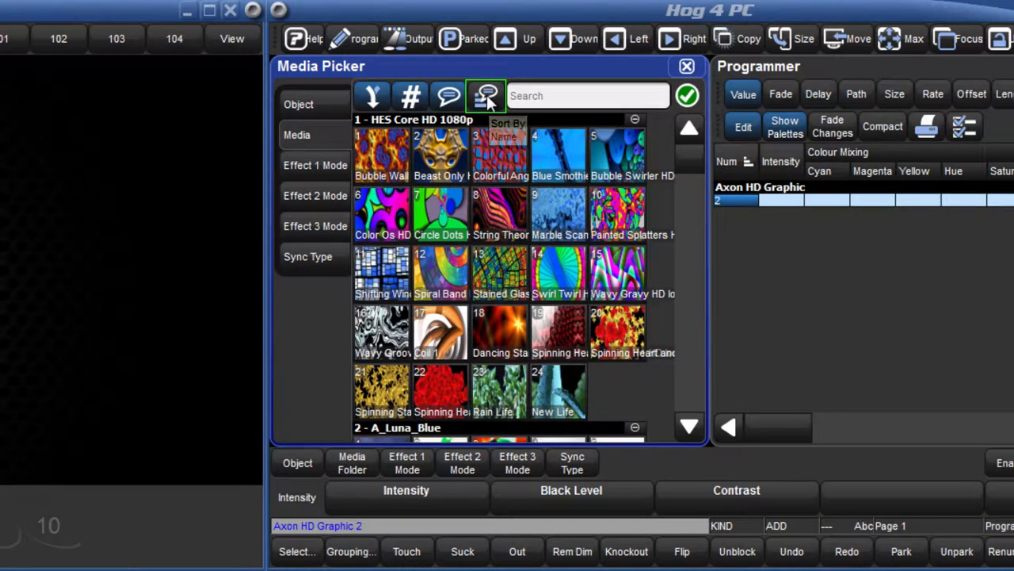
click(485, 95)
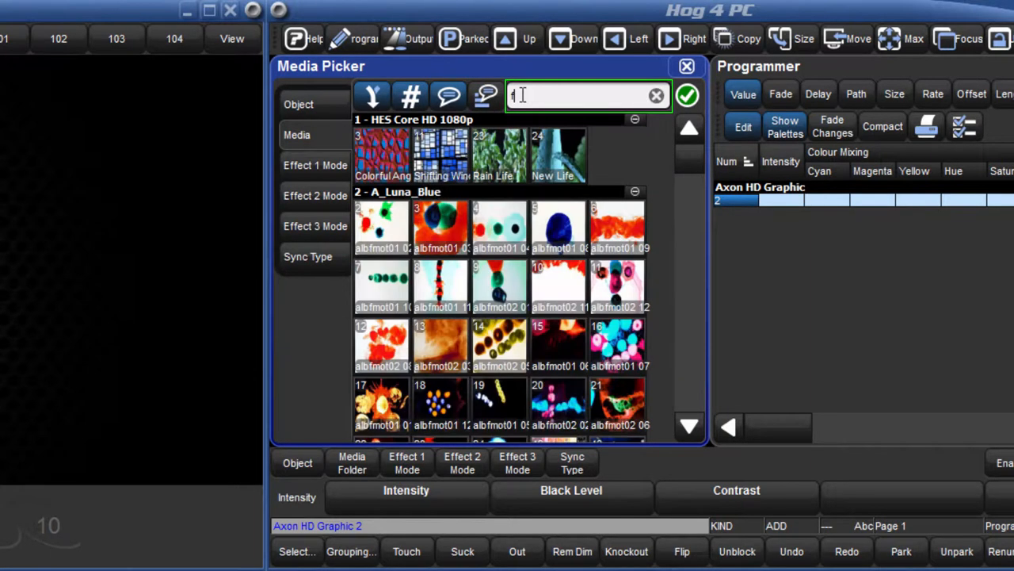
text(fire)
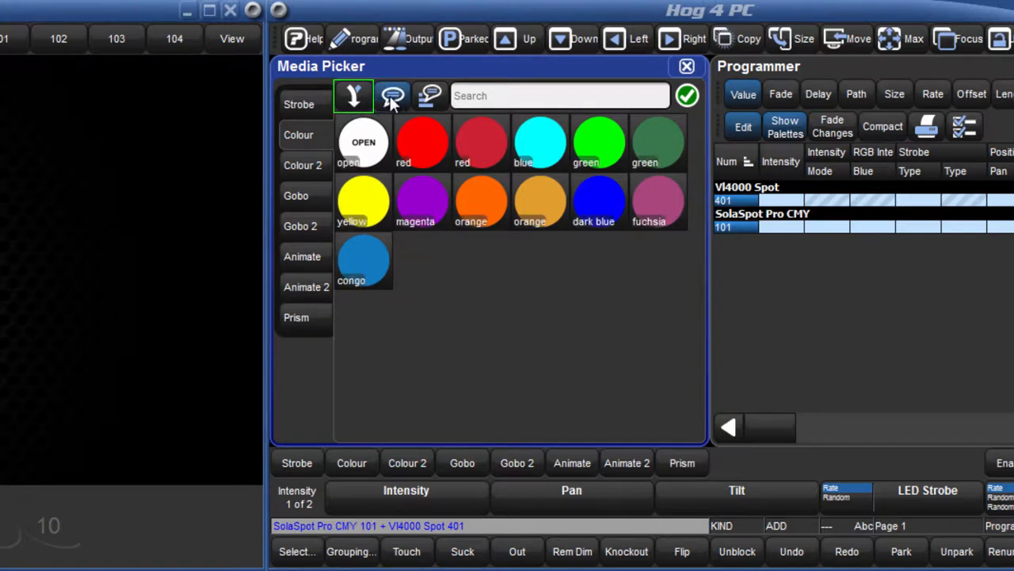
Clear the programmer, emptying the Media Picker.
click(353, 96)
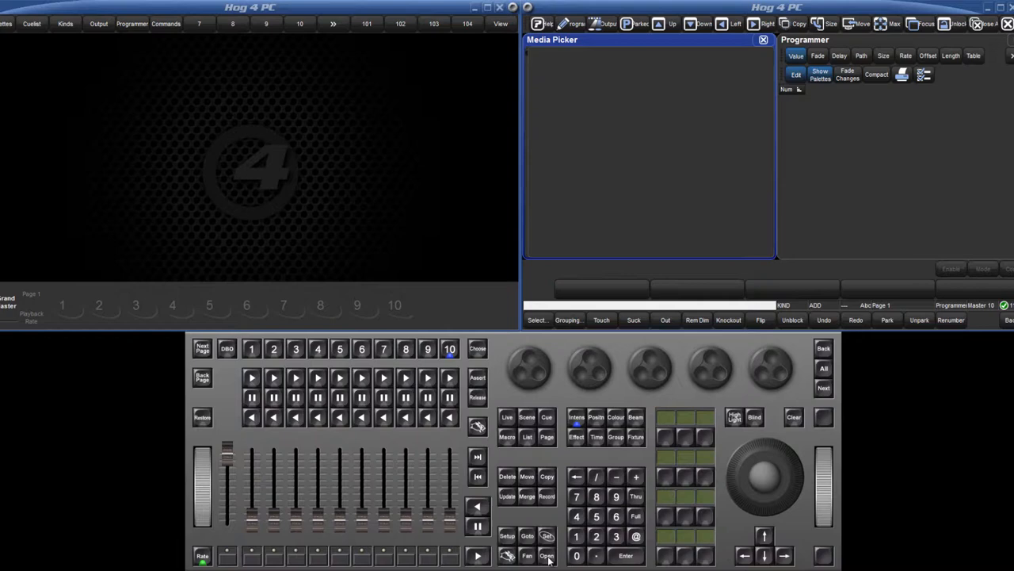
Open the Fixture Window and select fixture 101's Preview Package cell.
click(553, 554)
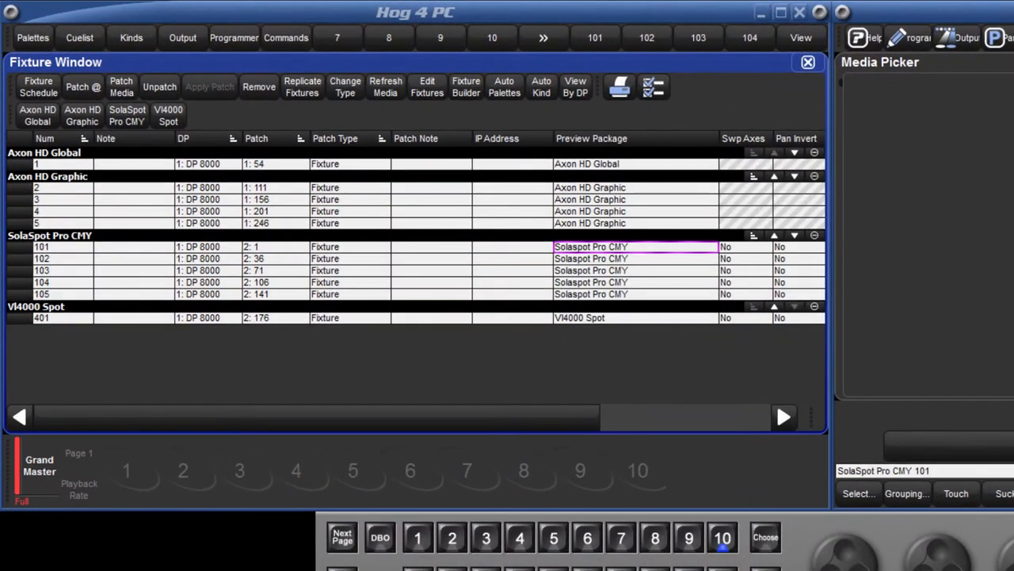
click(385, 87)
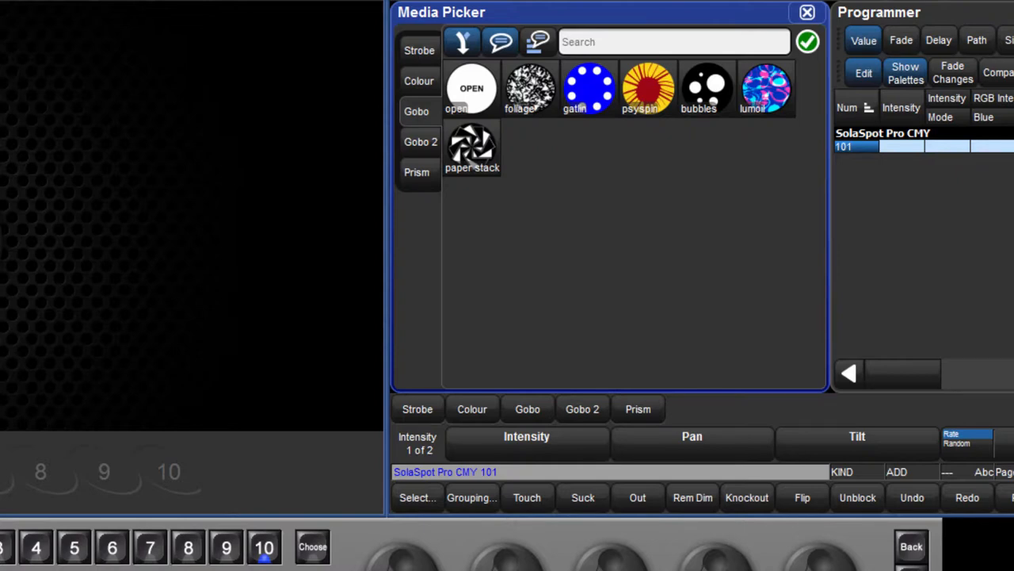
Rename the paper stack gobo to 'spike' and give it a star preview image.
click(472, 147)
text(s)
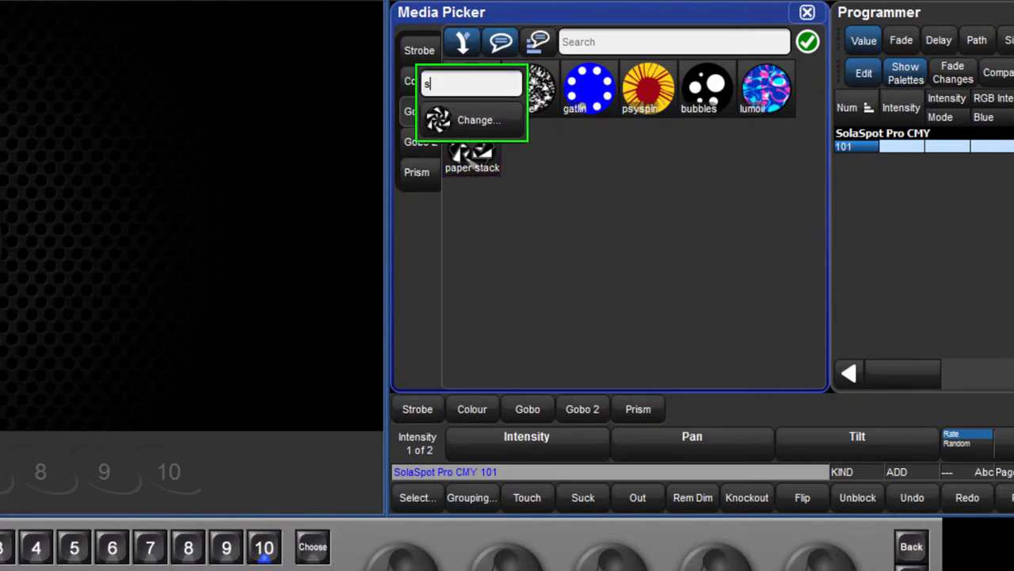
click(481, 120)
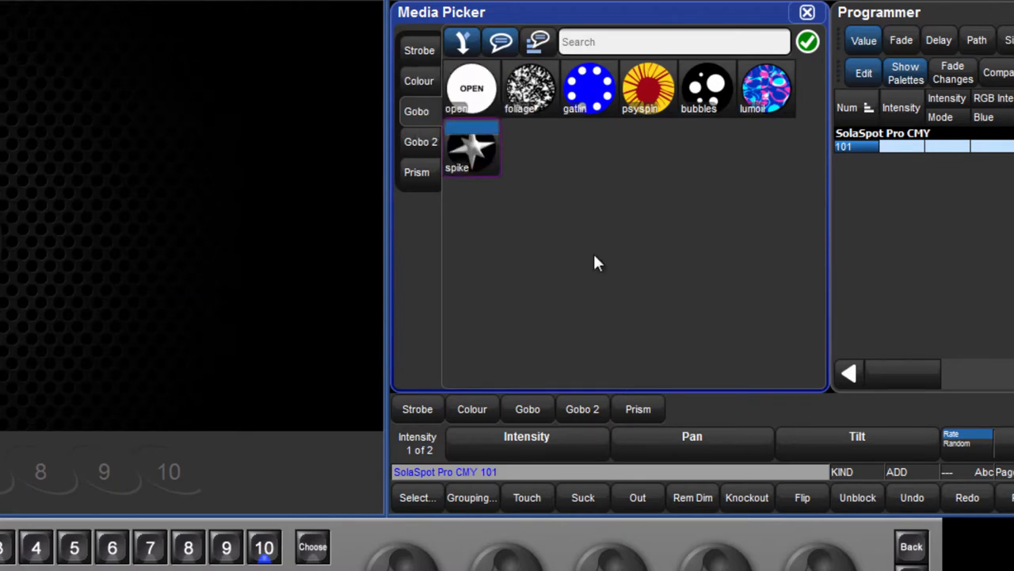
click(806, 13)
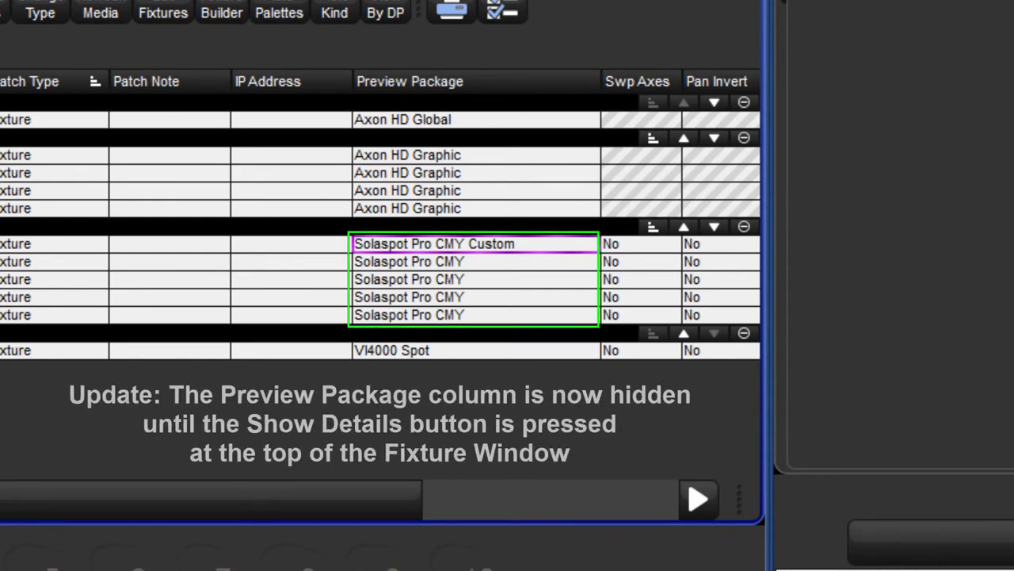
mouse_move(564, 342)
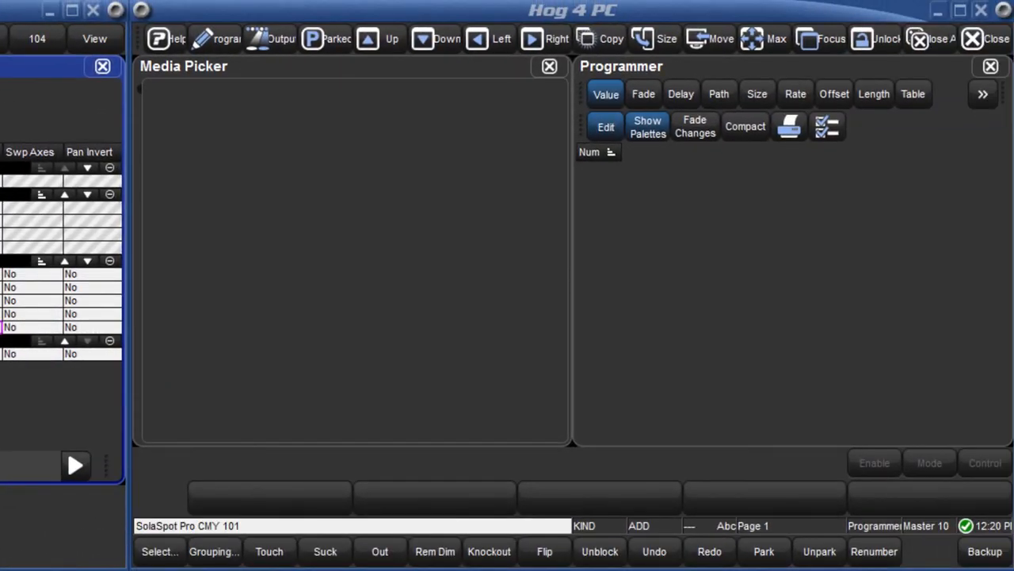
Show fixture 101's gobo list in the Programmer, including the 'spike' gobo.
click(270, 463)
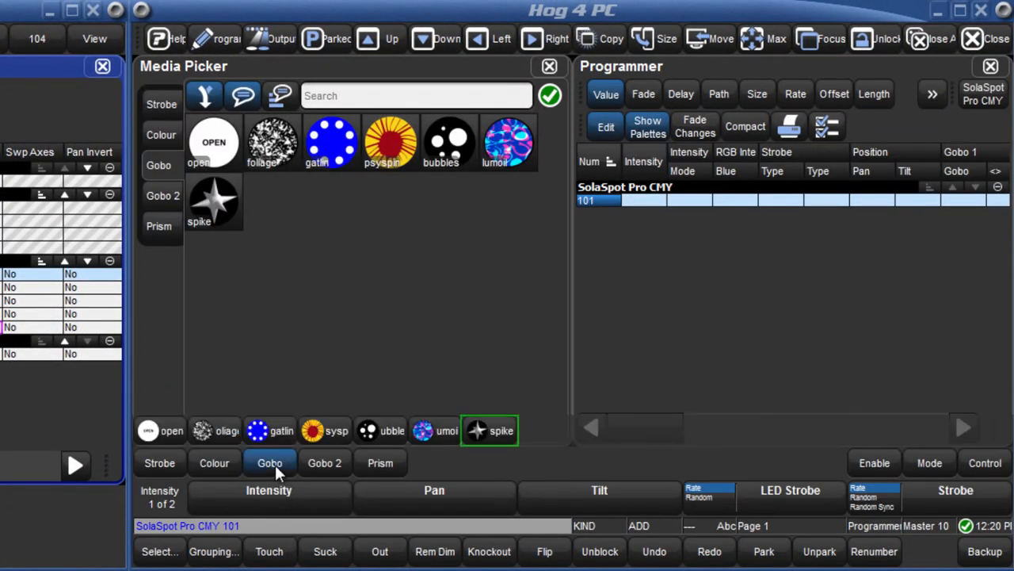
click(959, 170)
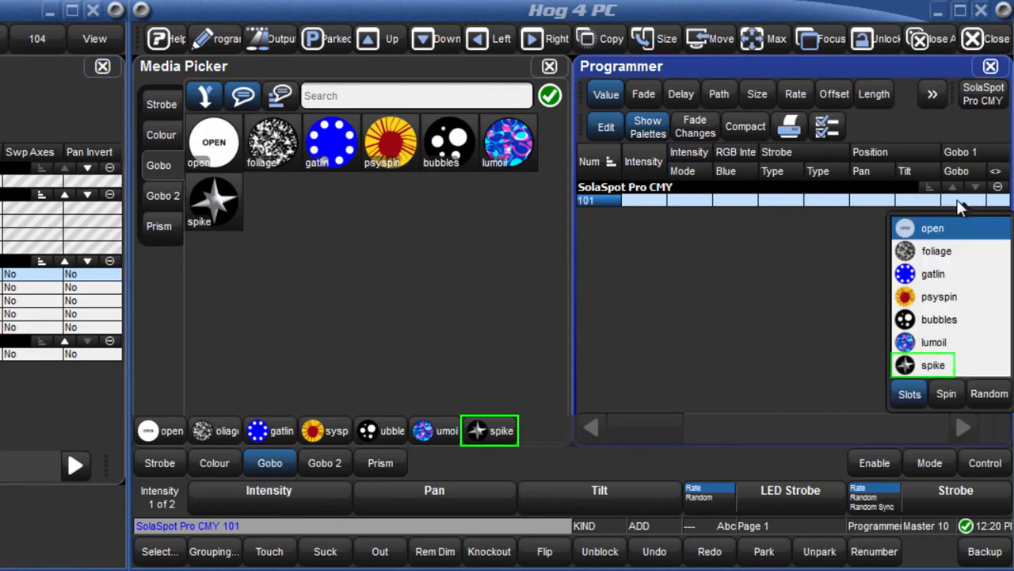